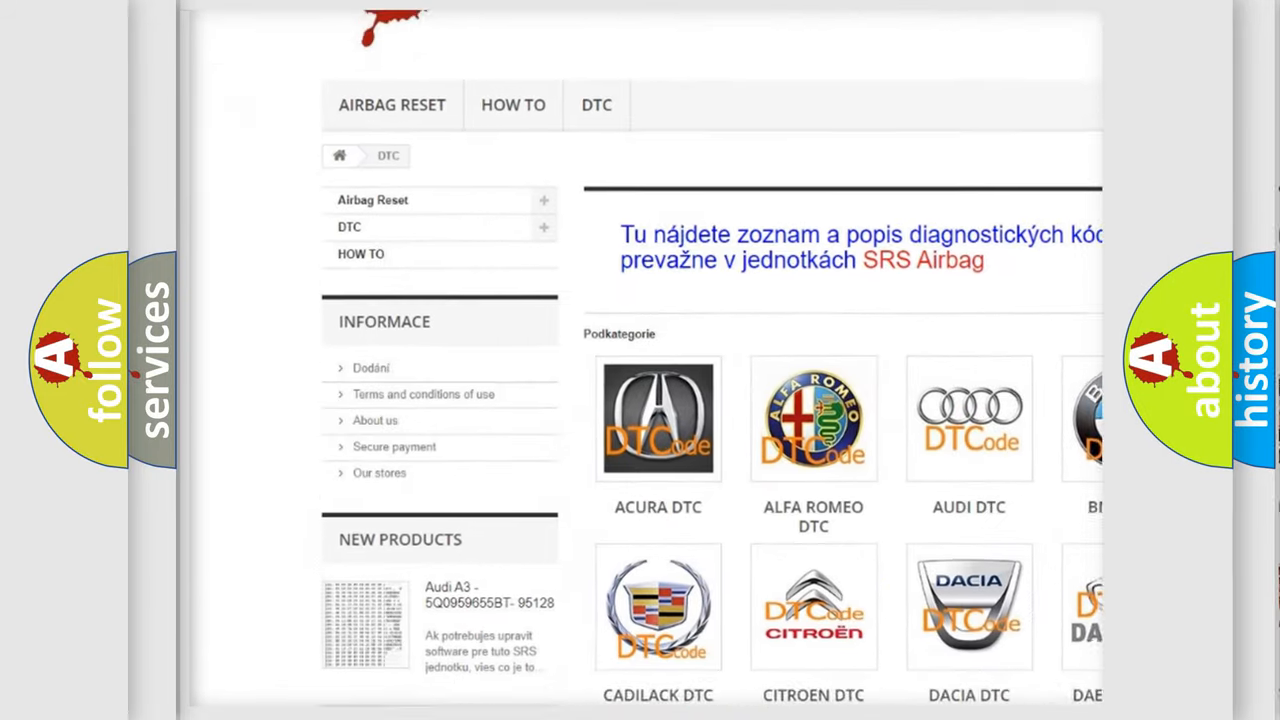
Scroll the airbagreset.sk DTC page past the manufacturer logos down to the code listing.
scroll(down, 3)
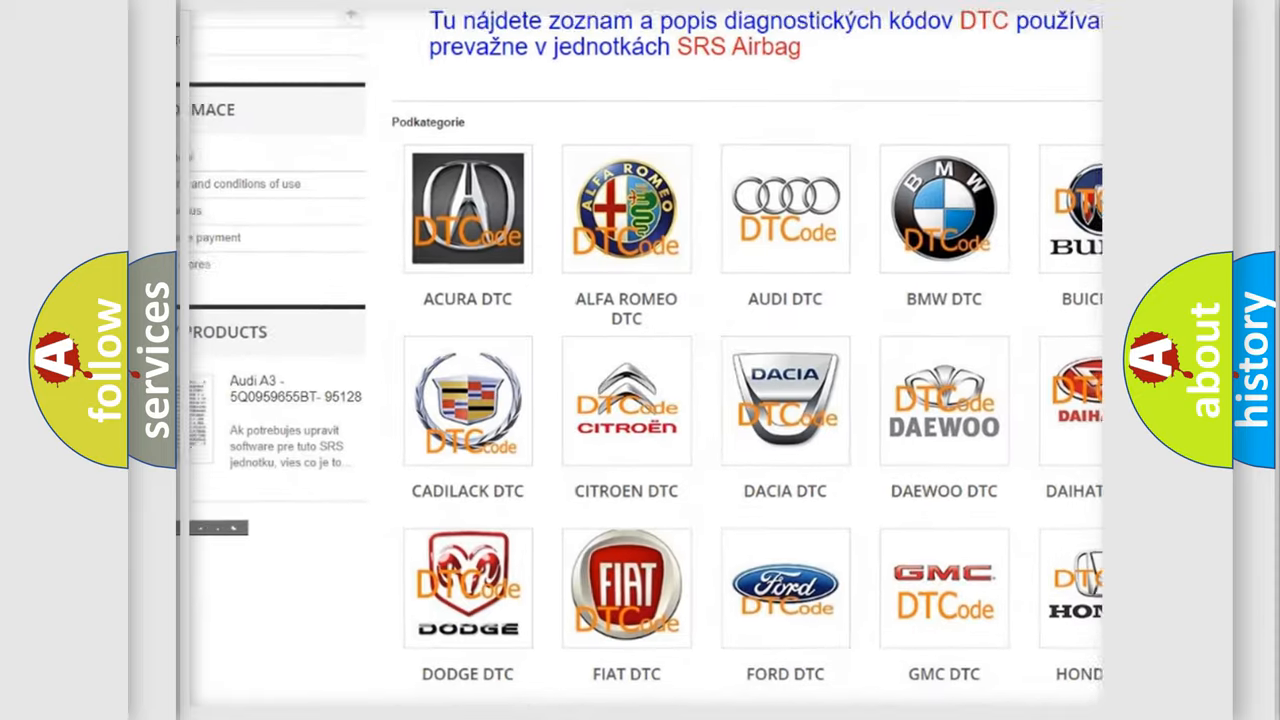
scroll(down, 3)
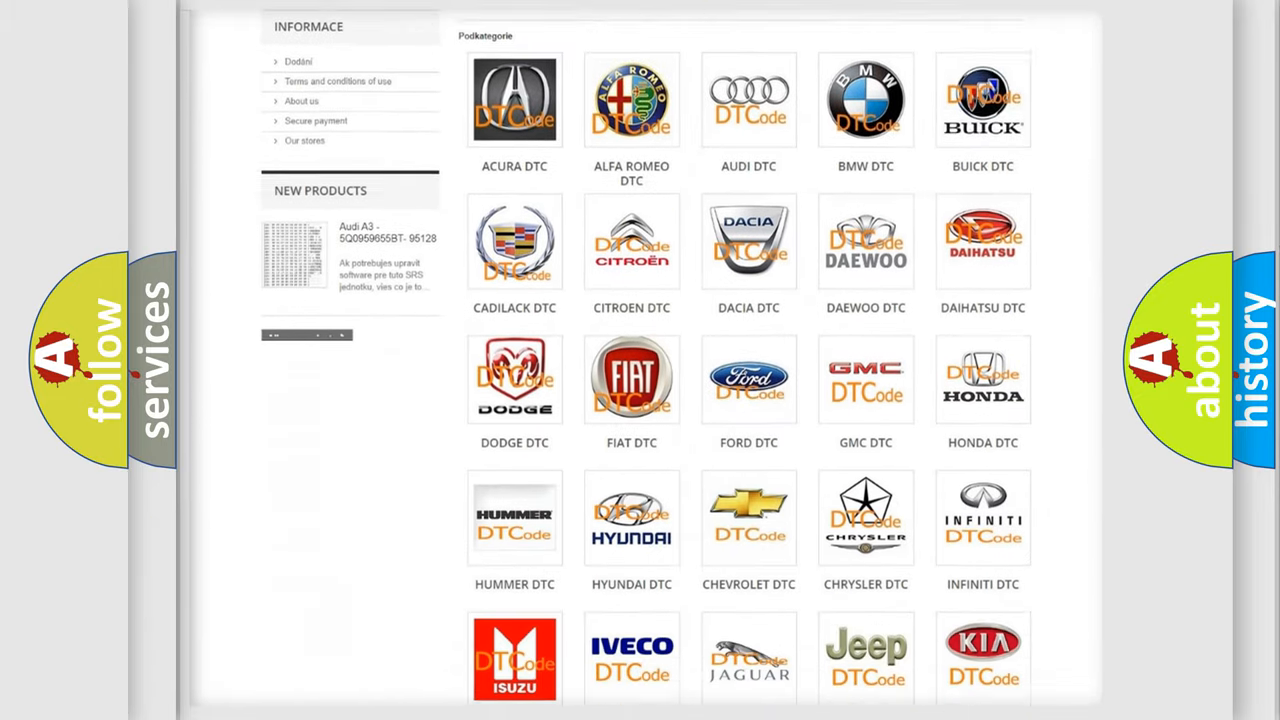
scroll(down, 3)
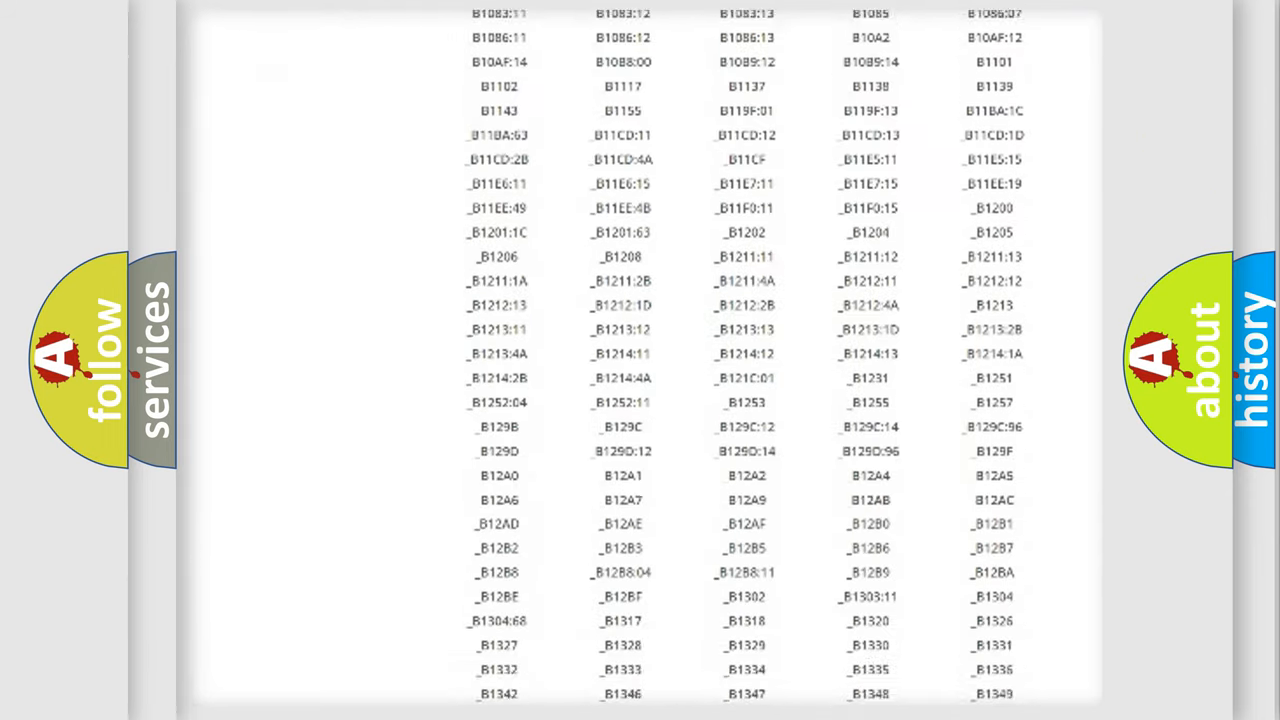
scroll(down, 3)
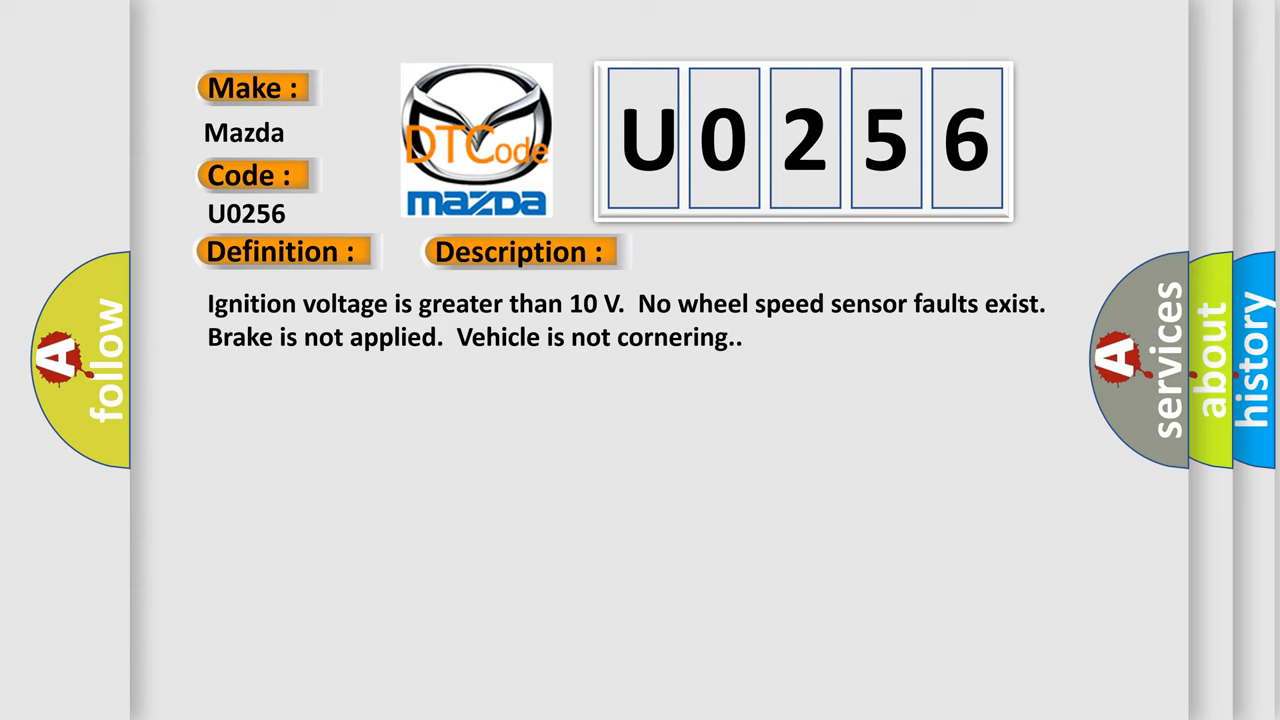
Reveal the cause of Mazda U0256: wheel speed differing from the others by over 25 percent.
click(732, 252)
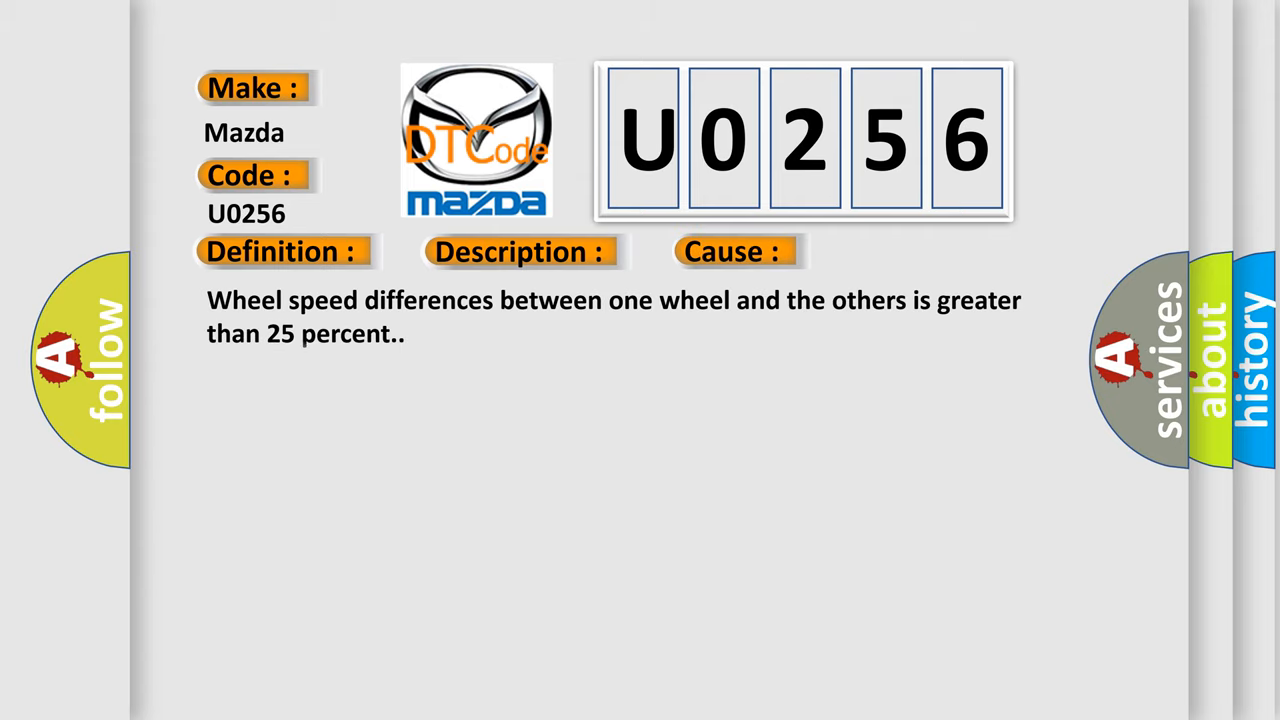